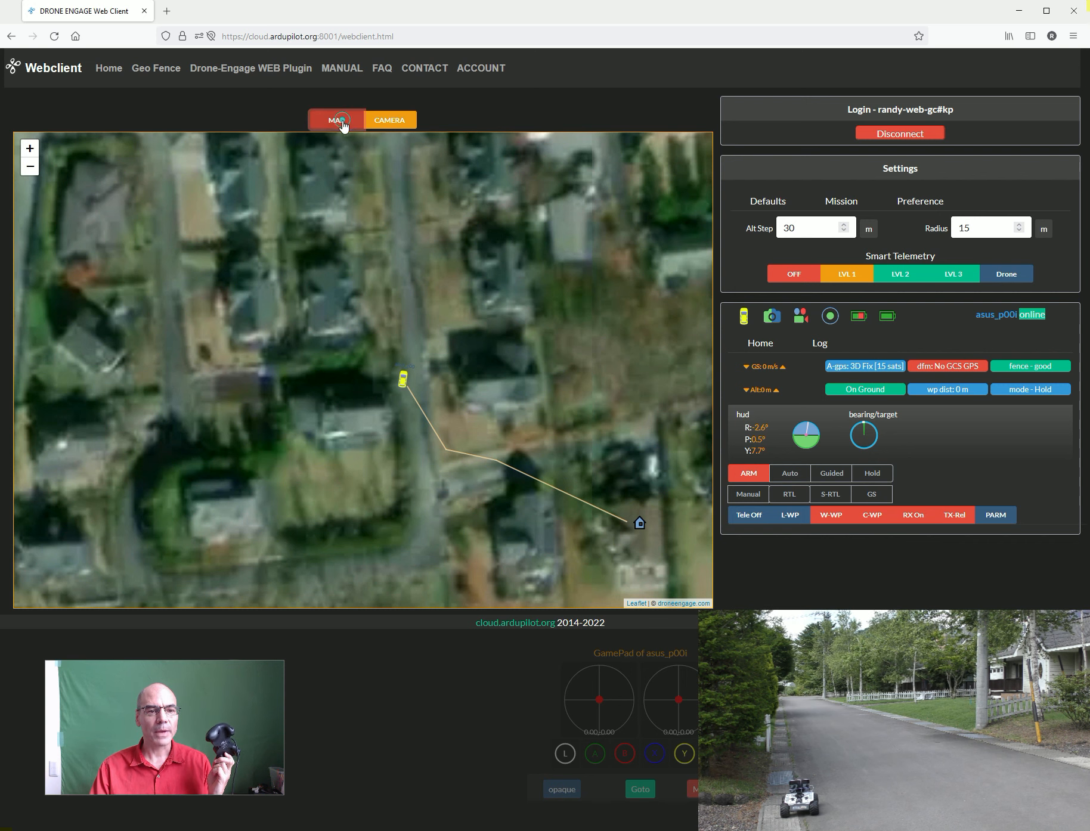
Step: Check the disarmed rover's status popup on the map, then switch to its camera track view
left_click(402, 379)
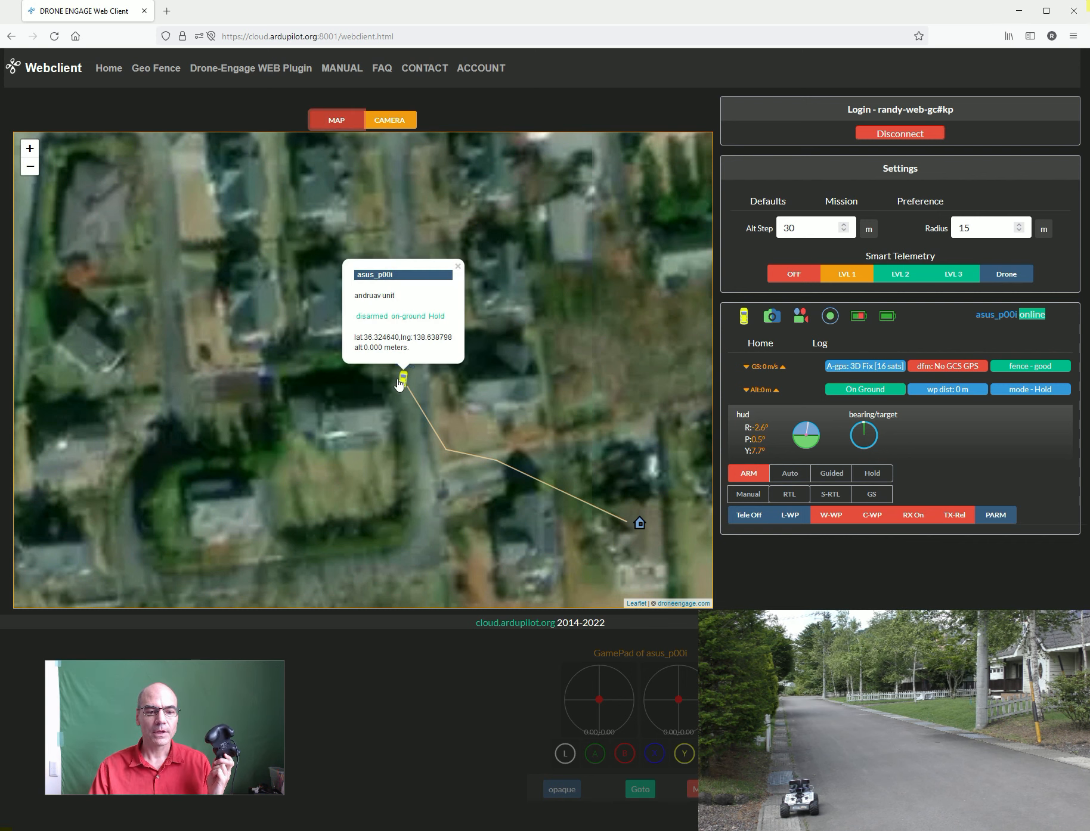
left_click(389, 119)
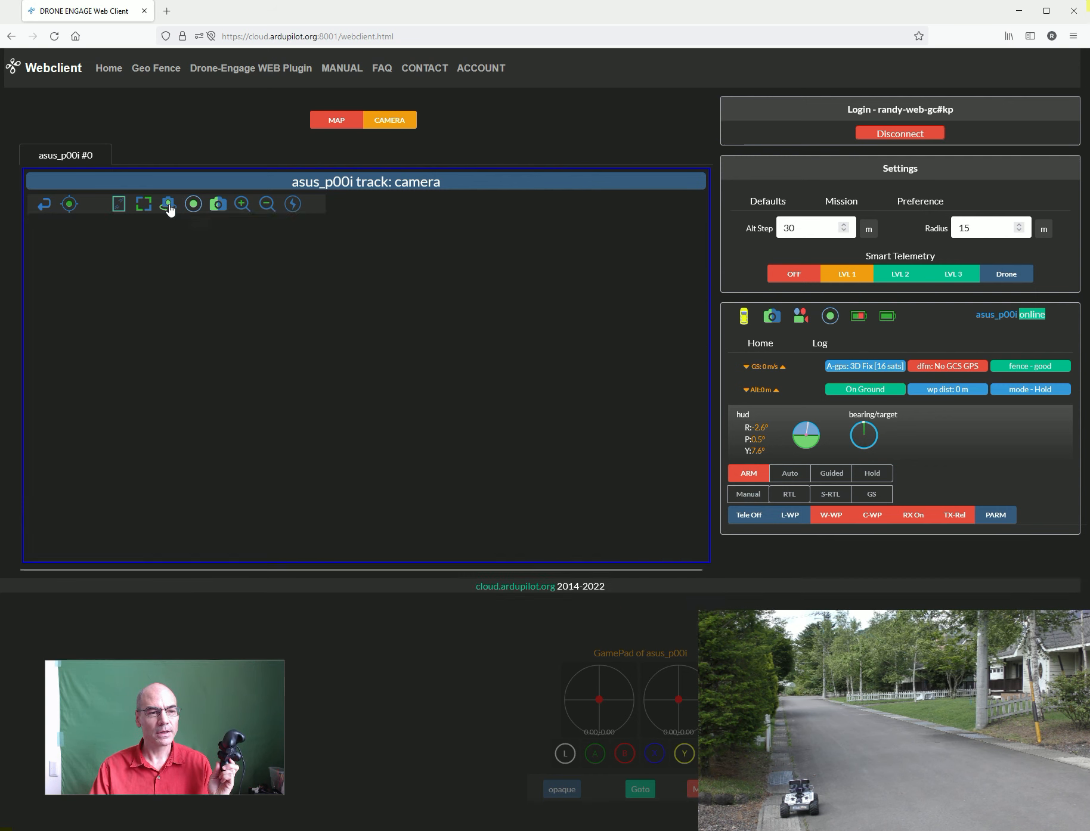
left_click(168, 204)
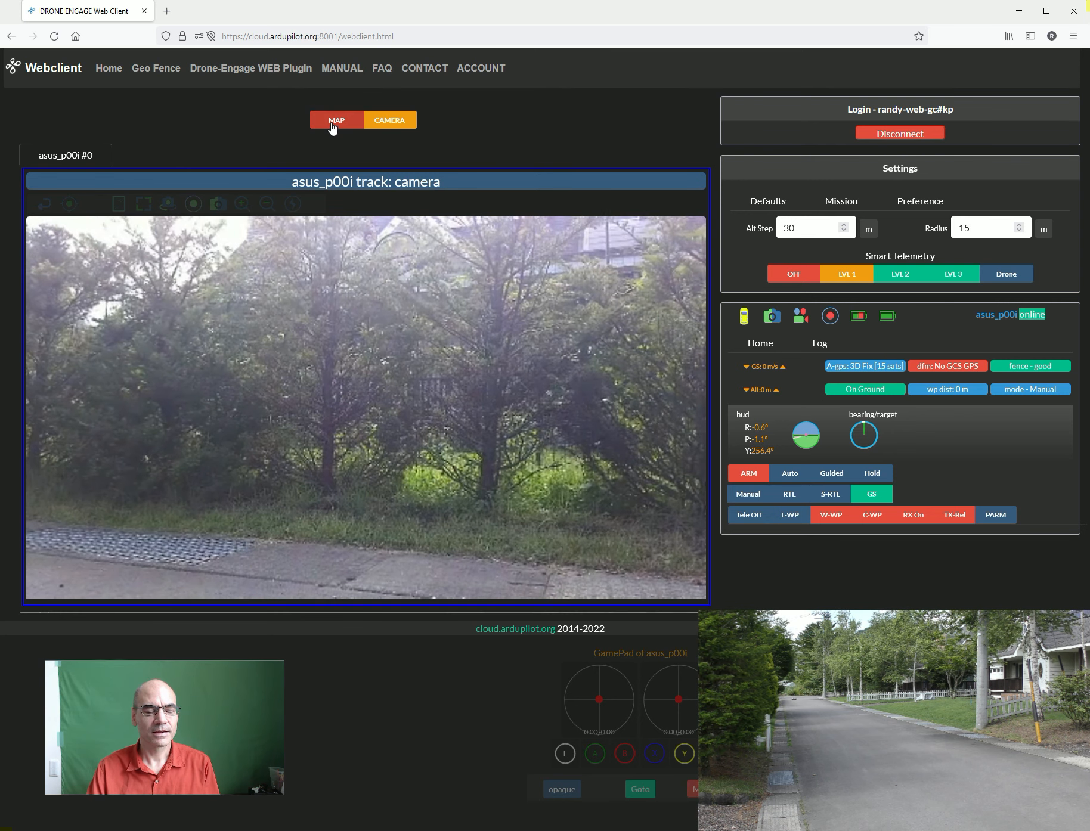
Step: Switch to the map to view the rover's driven track north along the street
left_click(336, 120)
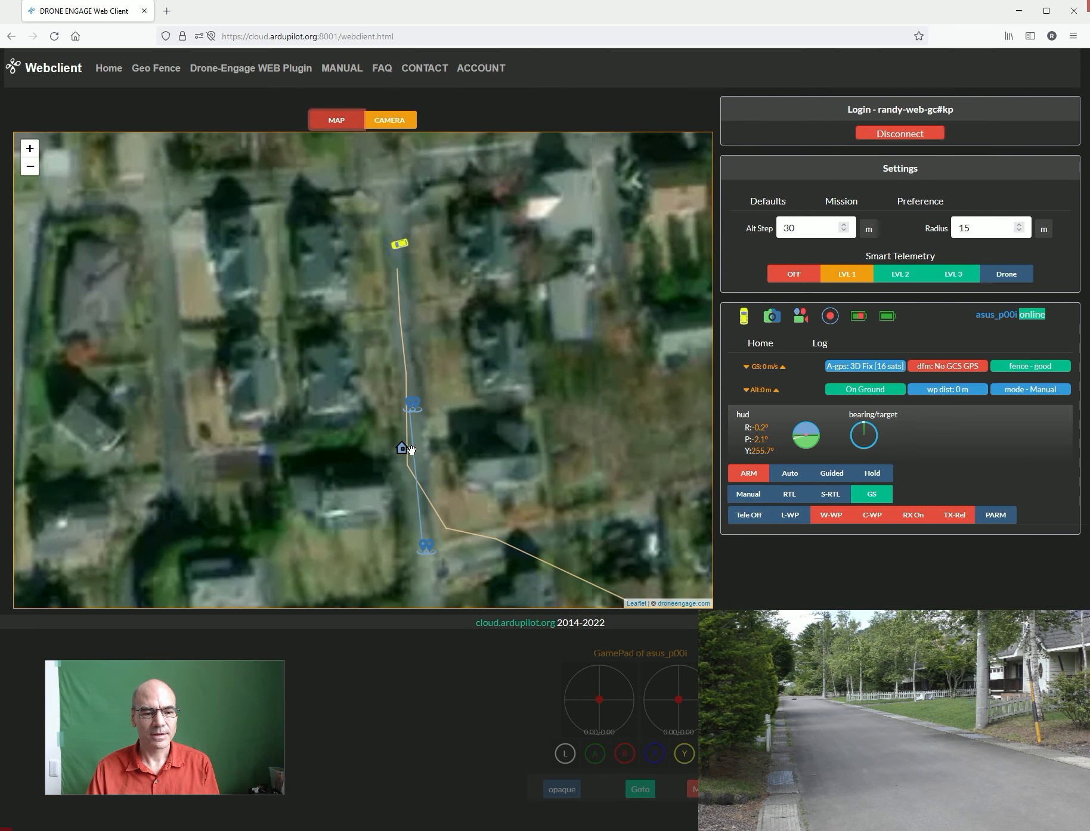
Step: Return to the live street camera feed and bring up the emergency disarm confirmation
left_click(389, 119)
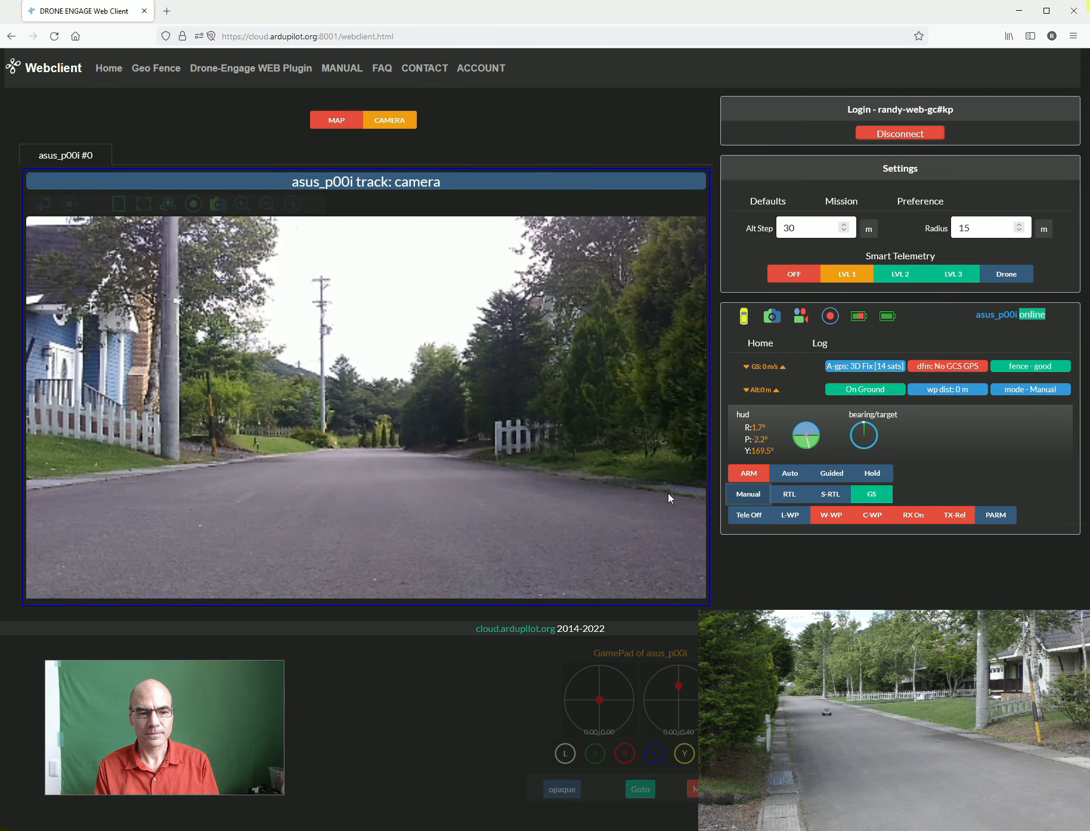
left_click(748, 474)
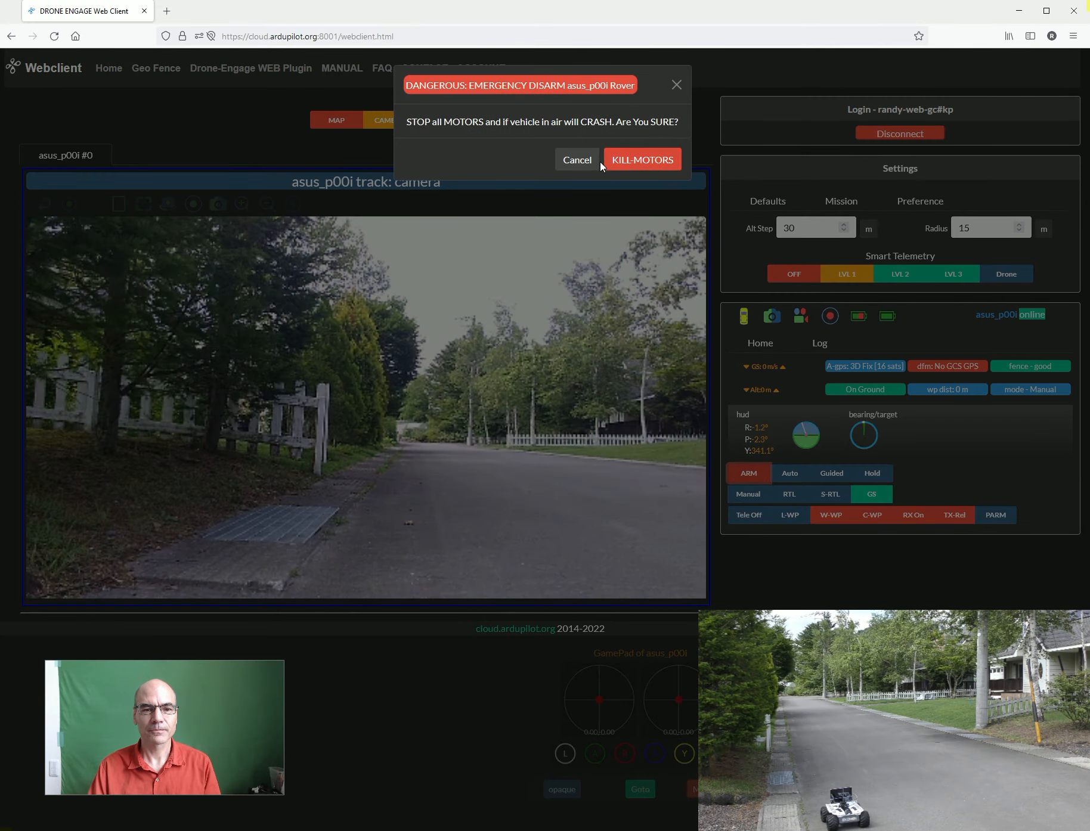
Step: Confirm KILL-MOTORS in the emergency disarm dialog for asus_p00i Rover
left_click(575, 160)
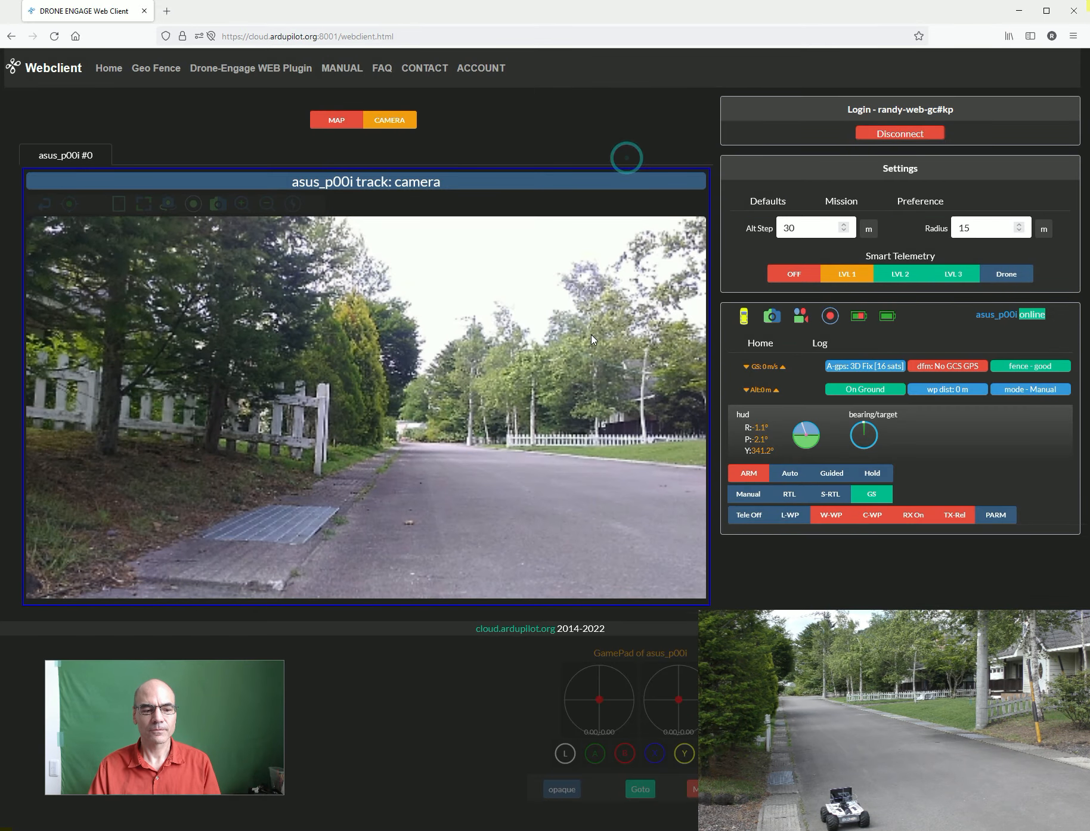